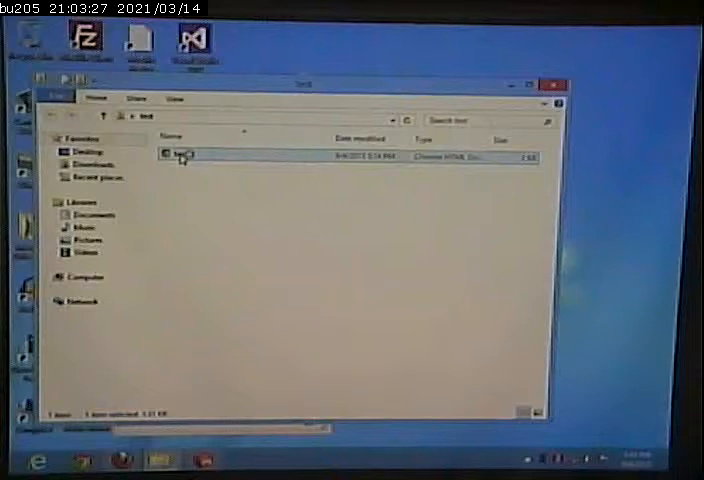
Step: Open test.html from the test folder so it loads in Chrome
double_click(180, 155)
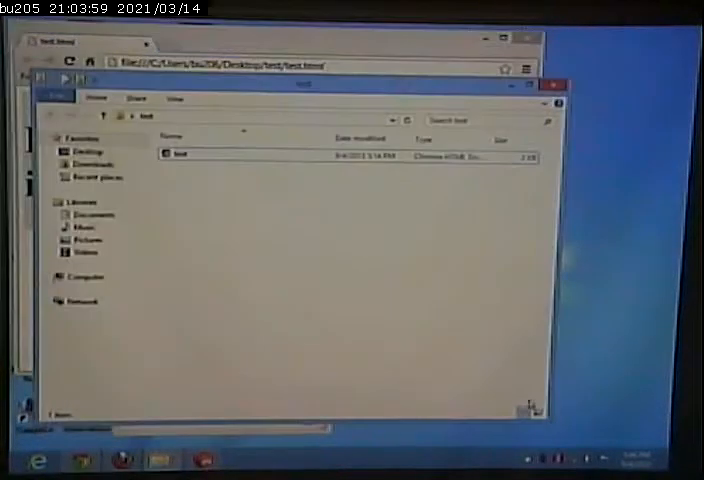
click(178, 154)
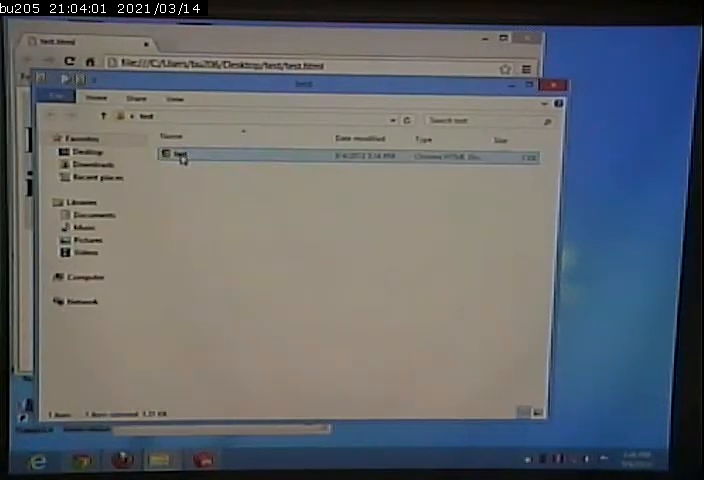
Step: Open test.html in Notepad++ and review its style, Redisplay script and two heading divs
double_click(178, 155)
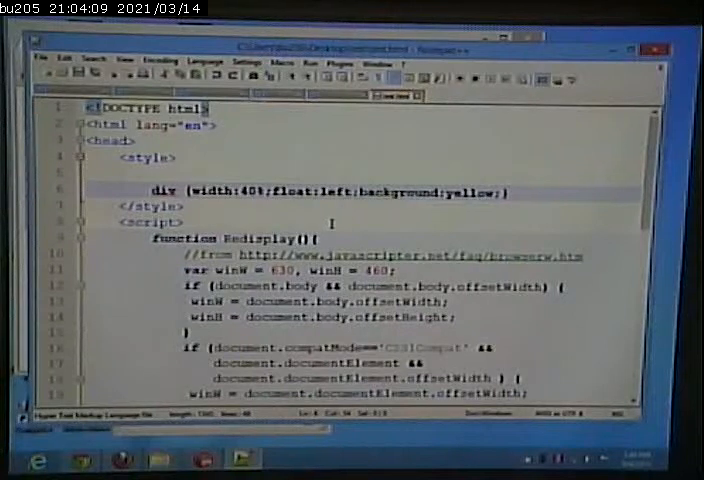
scroll(down, 3)
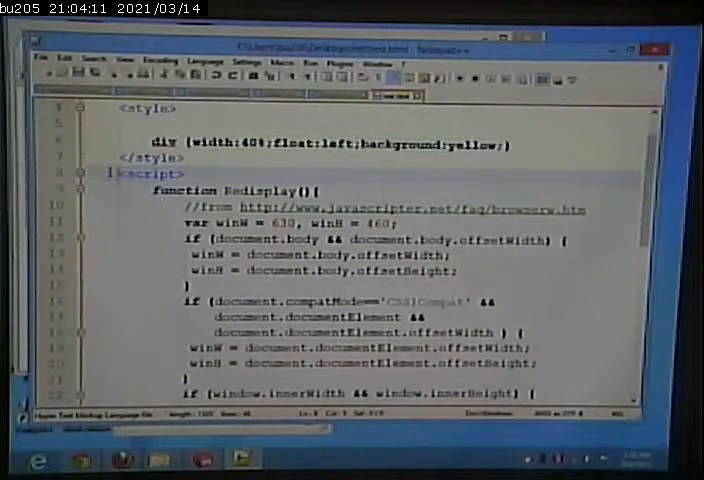
scroll(down, 3)
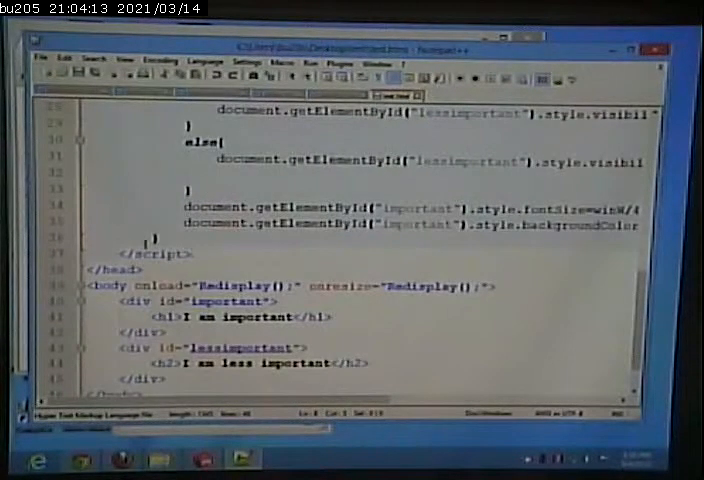
scroll(up, 3)
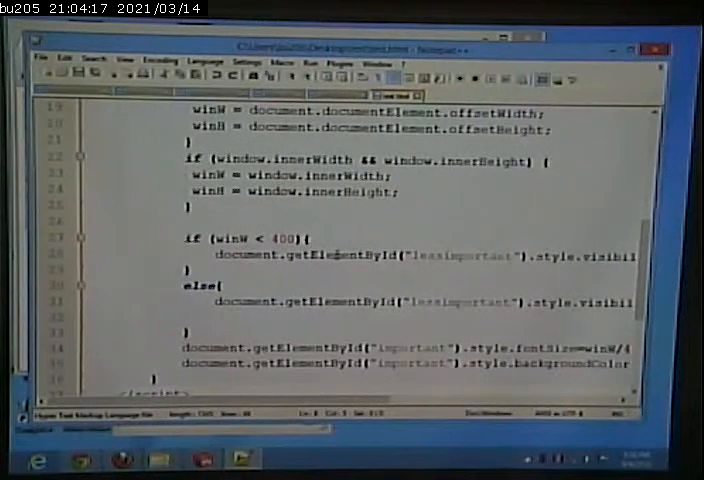
scroll(up, 3)
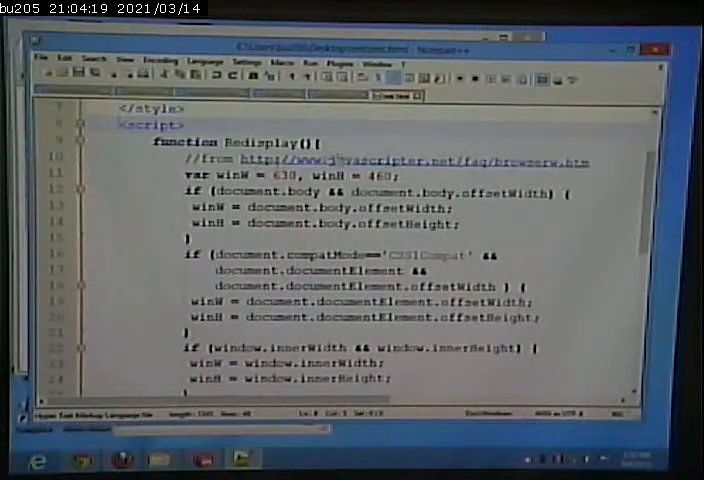
double_click(400, 161)
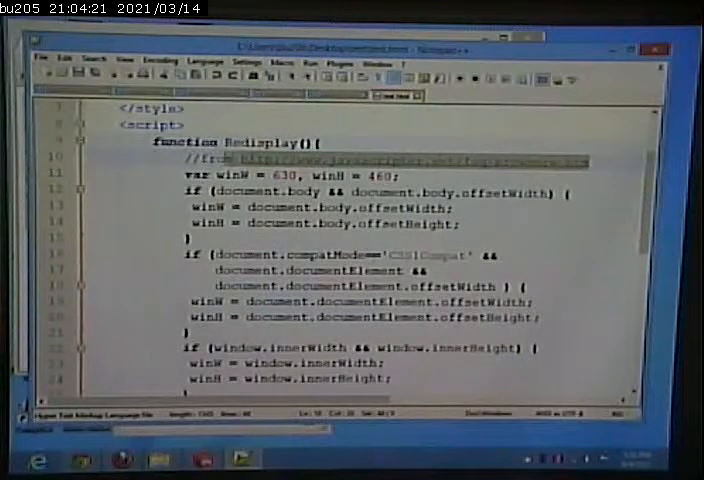
scroll(down, 3)
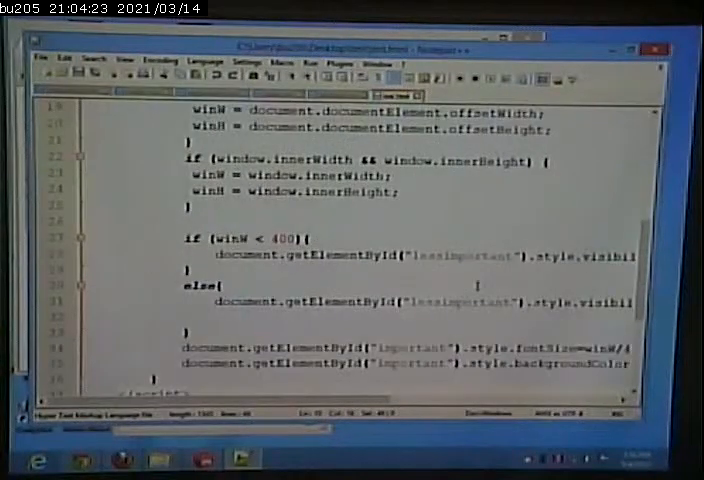
scroll(down, 3)
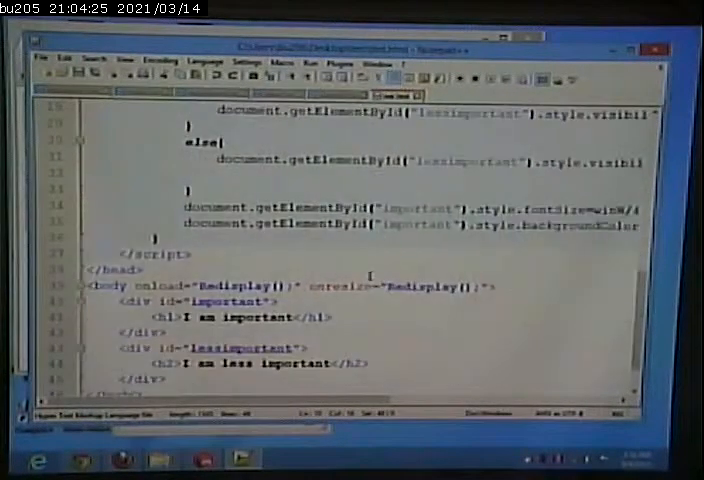
scroll(down, 3)
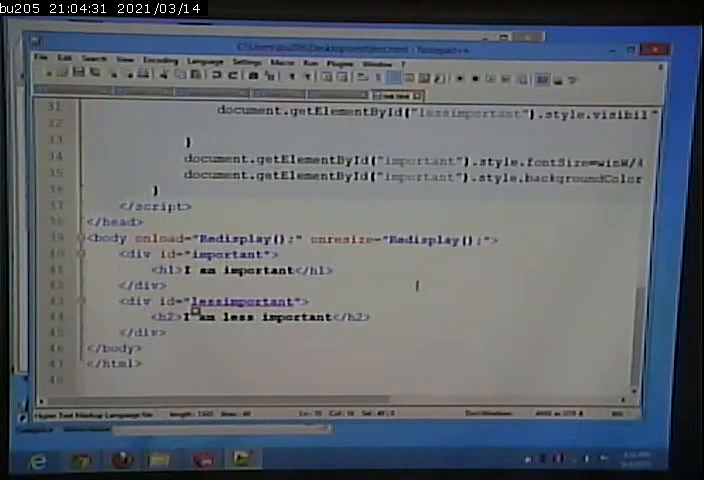
mouse_move(449, 306)
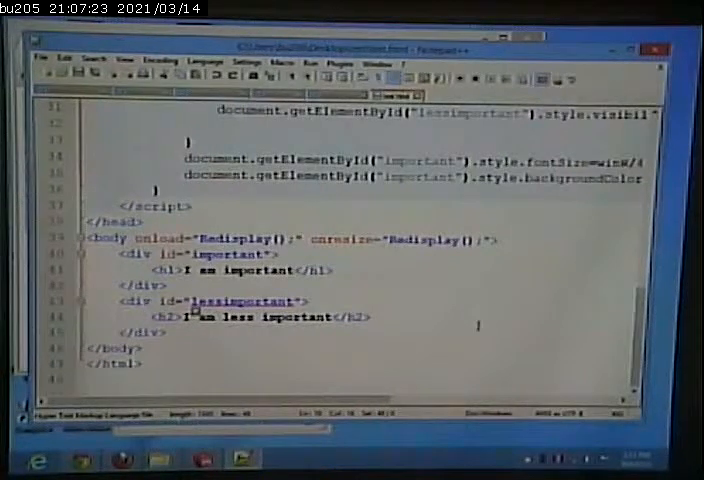
scroll(up, 3)
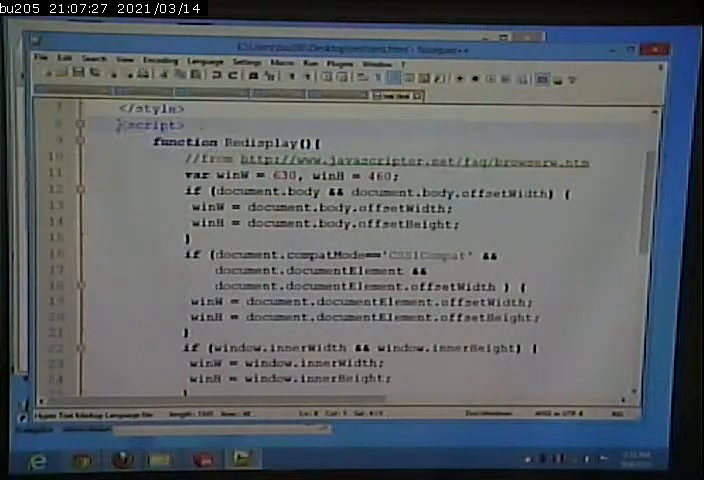
double_click(148, 125)
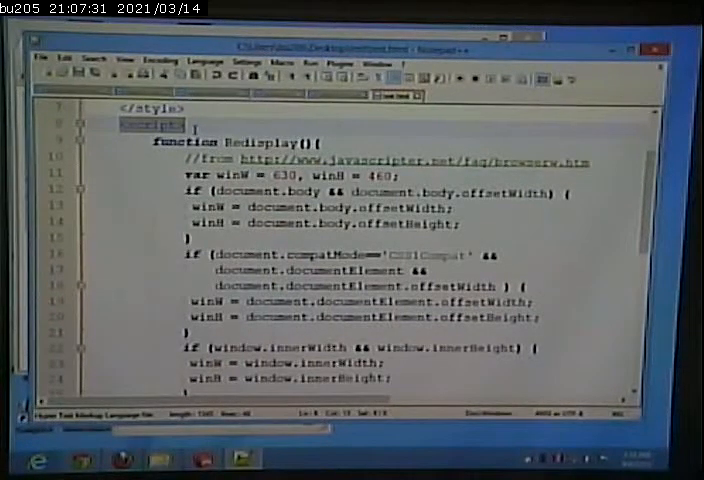
scroll(down, 3)
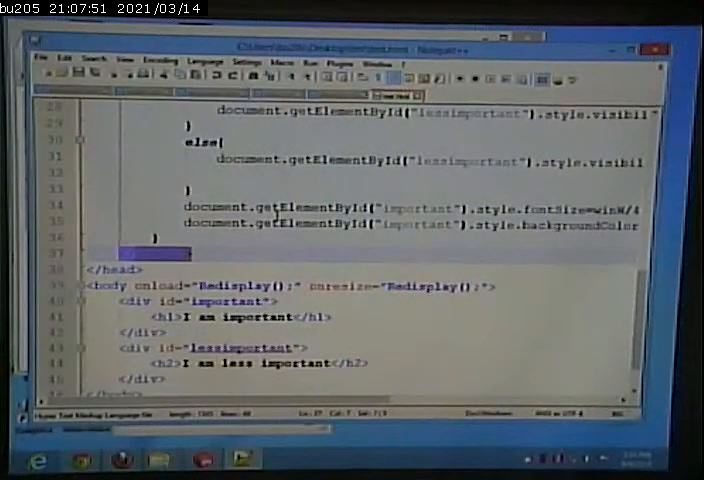
scroll(up, 3)
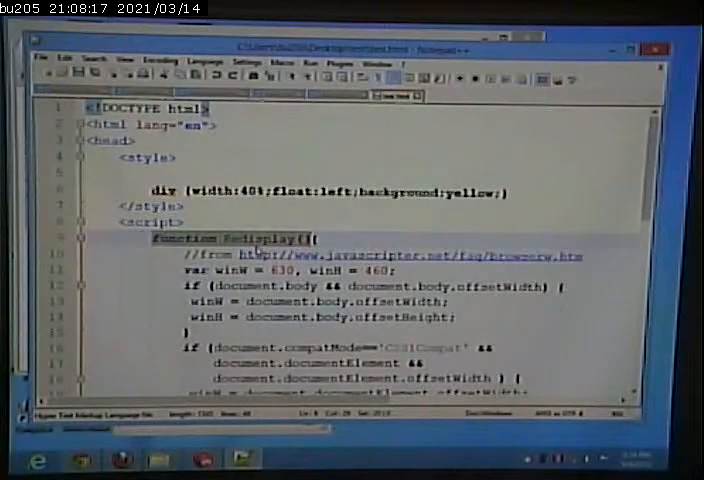
scroll(down, 3)
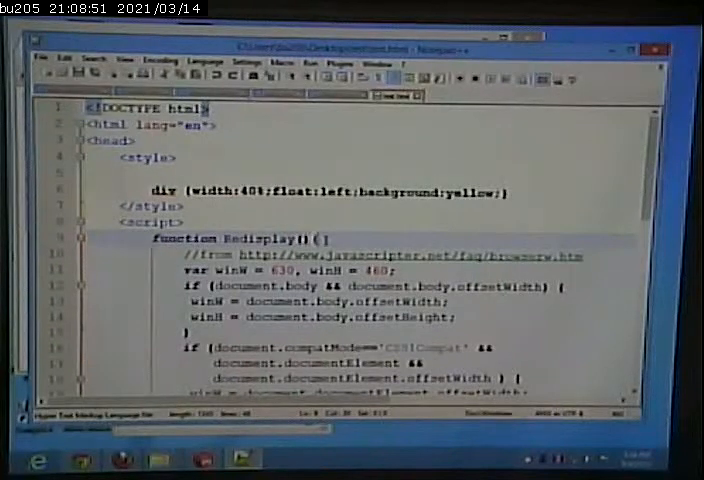
scroll(down, 3)
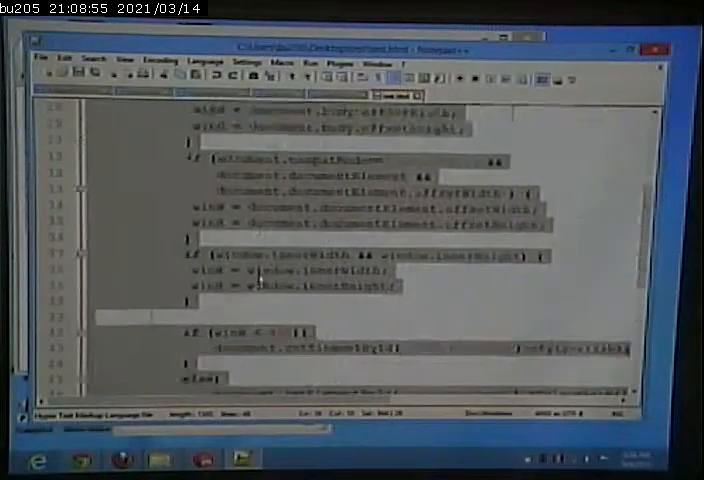
scroll(up, 3)
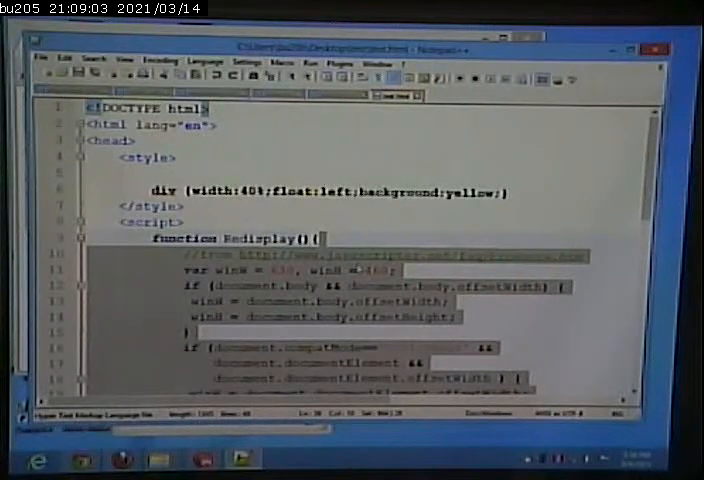
scroll(down, 3)
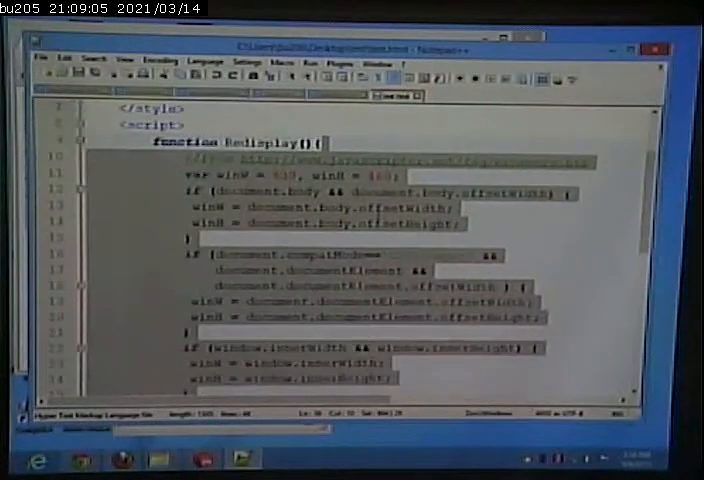
scroll(down, 3)
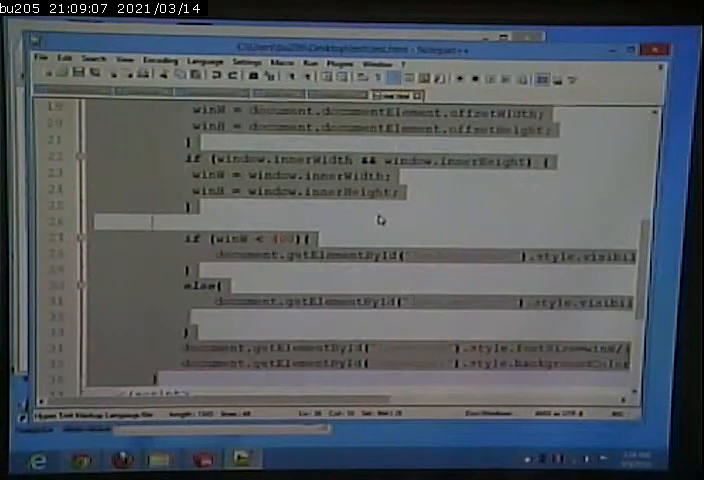
scroll(up, 3)
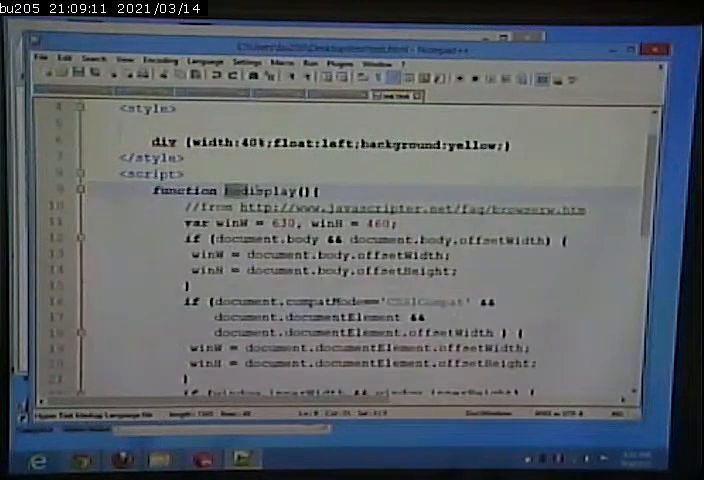
double_click(262, 190)
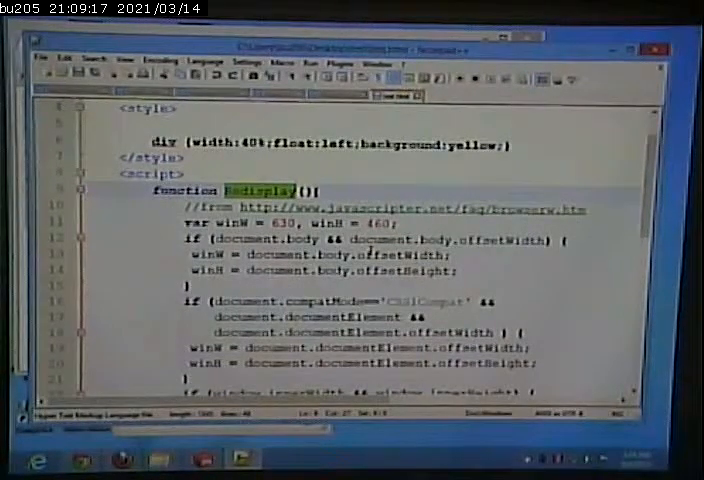
scroll(down, 3)
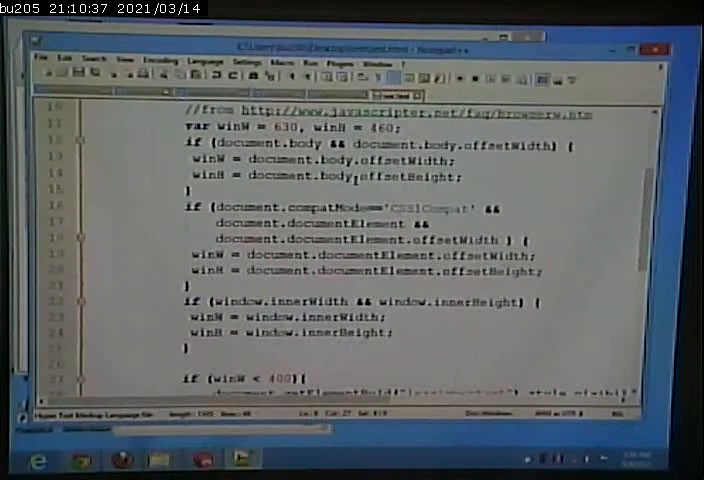
scroll(down, 3)
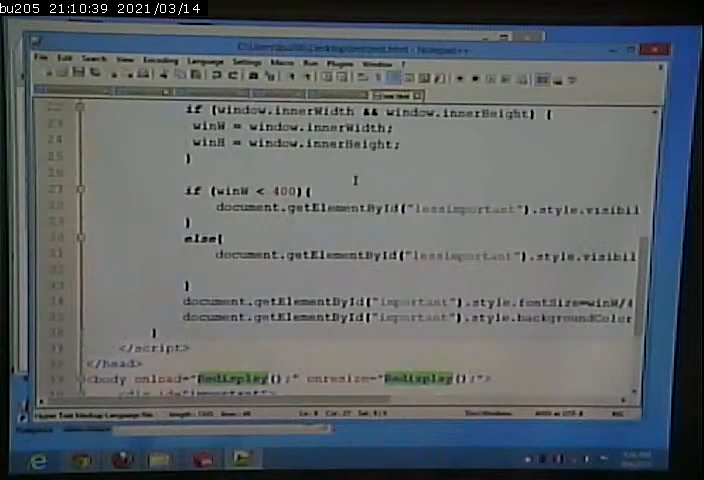
scroll(up, 3)
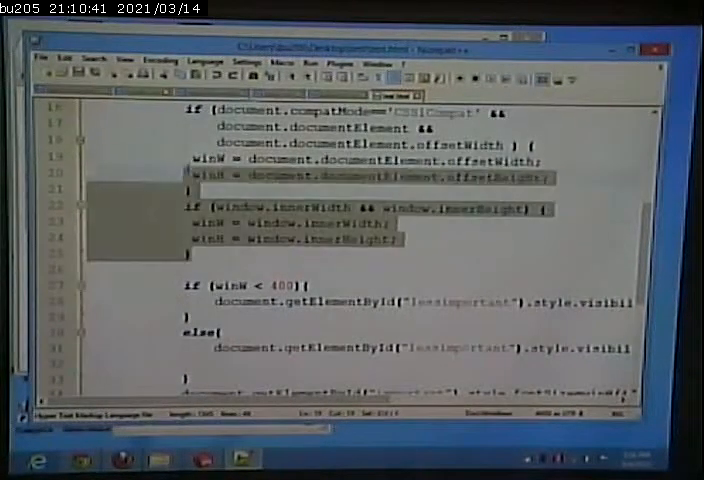
scroll(up, 3)
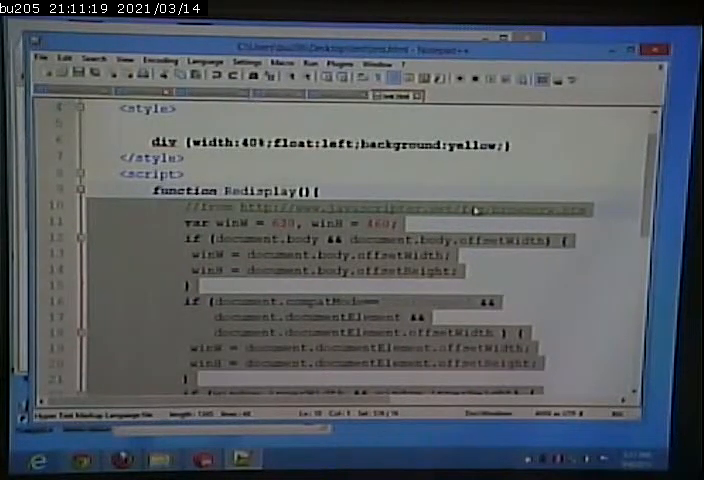
scroll(down, 3)
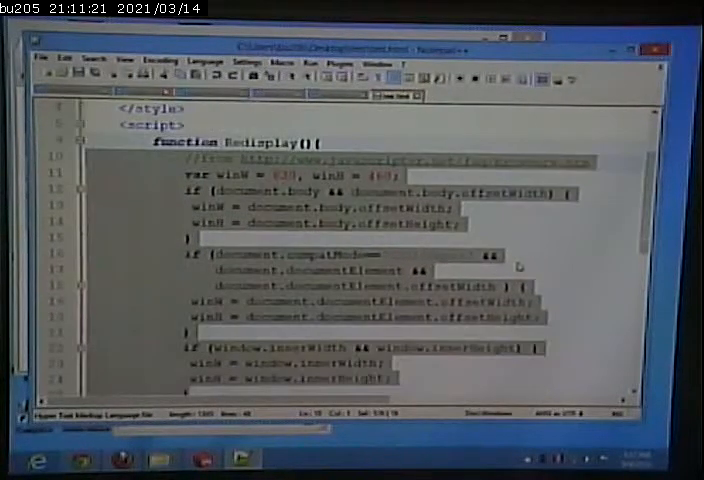
scroll(down, 3)
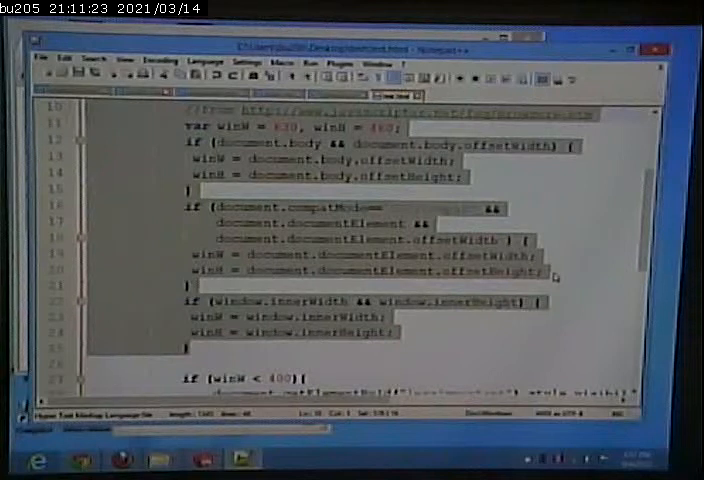
scroll(up, 3)
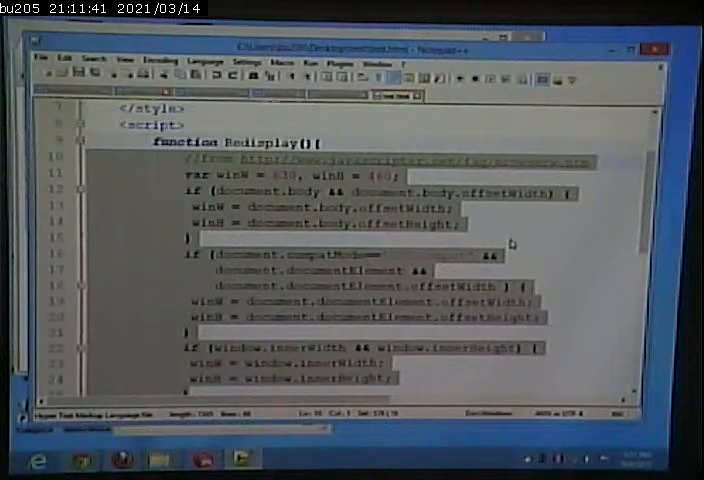
scroll(down, 3)
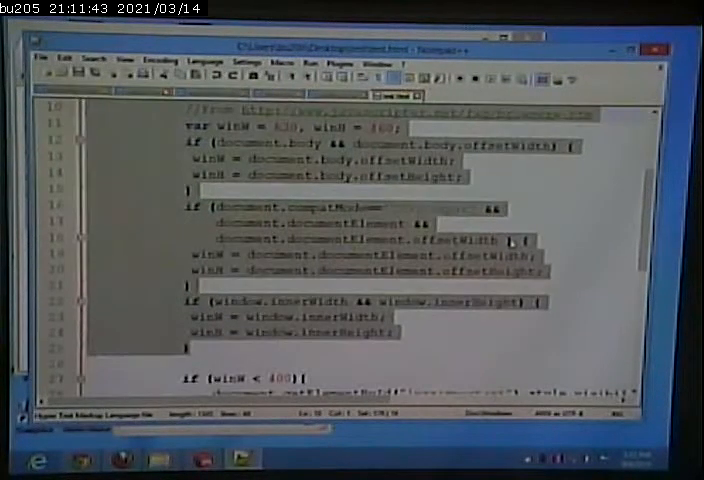
scroll(down, 3)
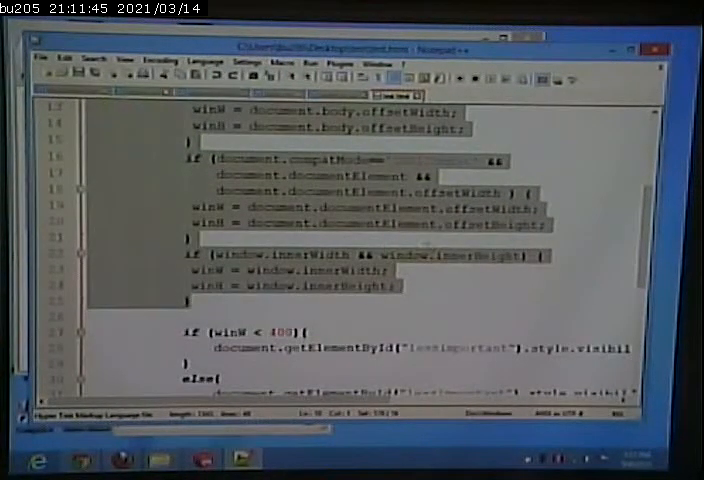
scroll(up, 3)
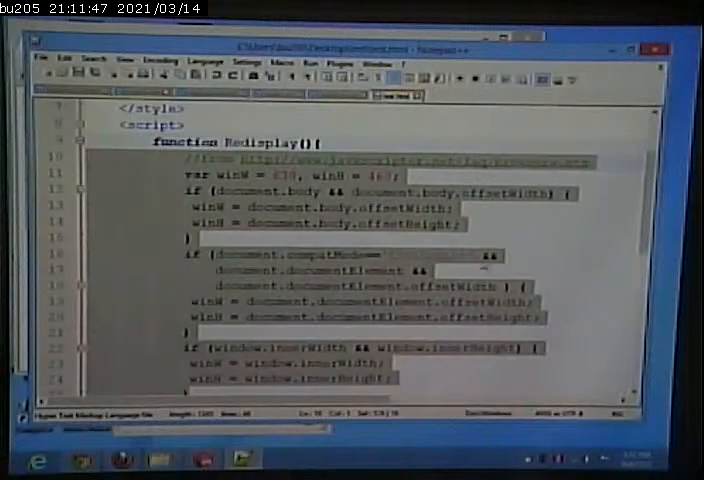
scroll(down, 3)
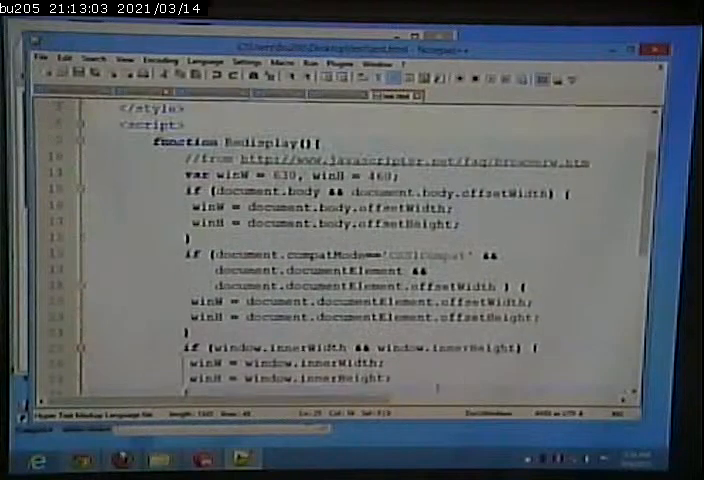
scroll(down, 3)
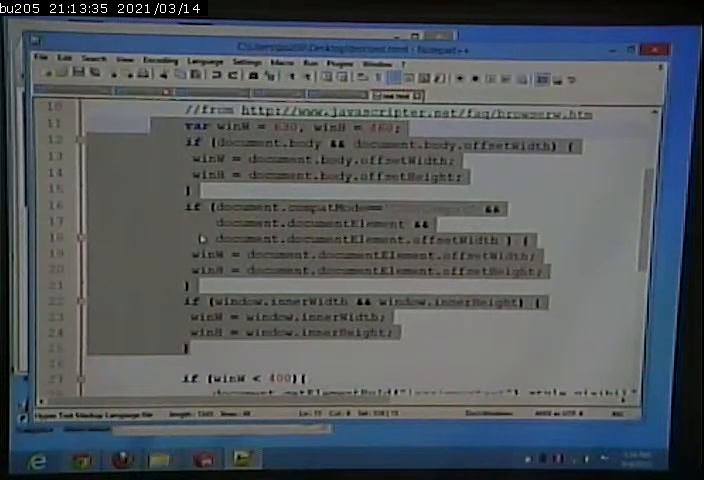
scroll(down, 3)
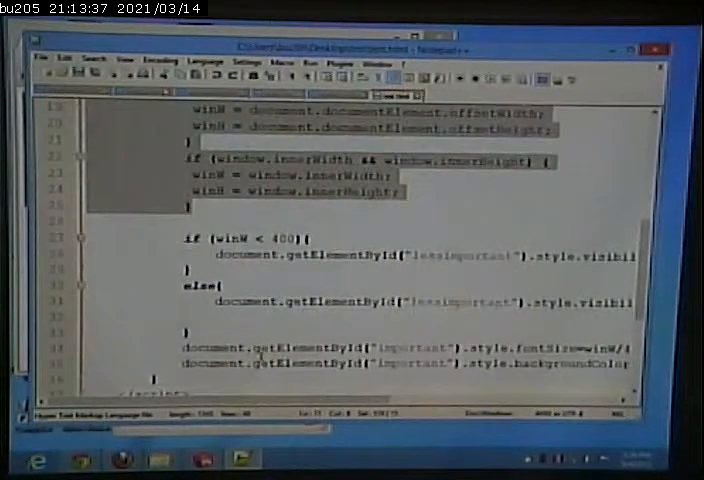
scroll(down, 3)
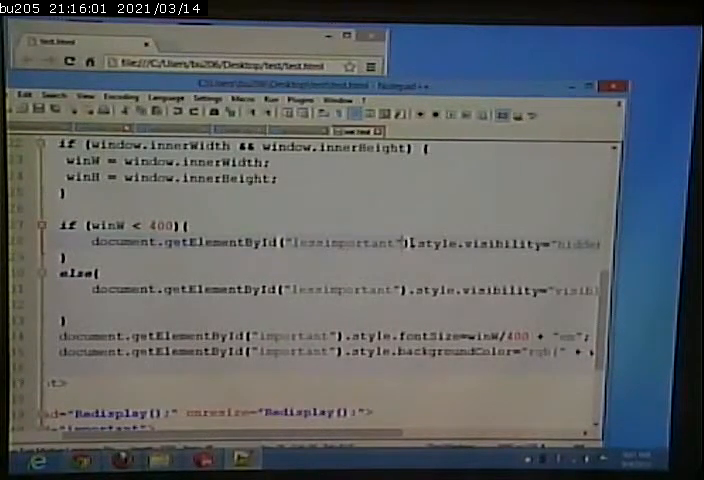
double_click(250, 243)
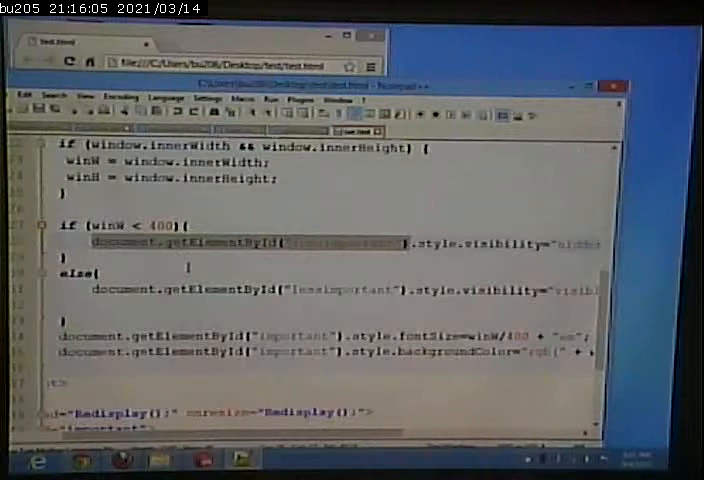
scroll(down, 3)
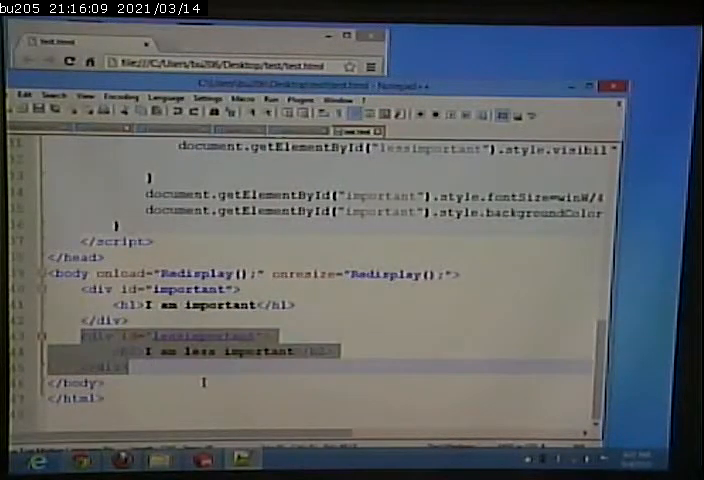
scroll(up, 3)
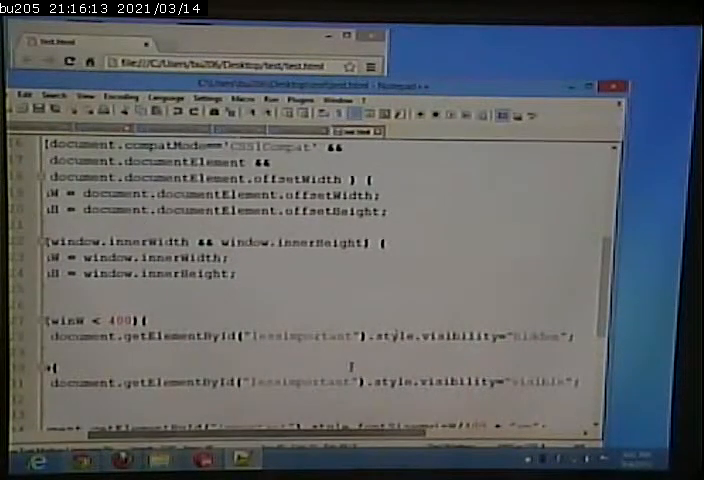
double_click(394, 336)
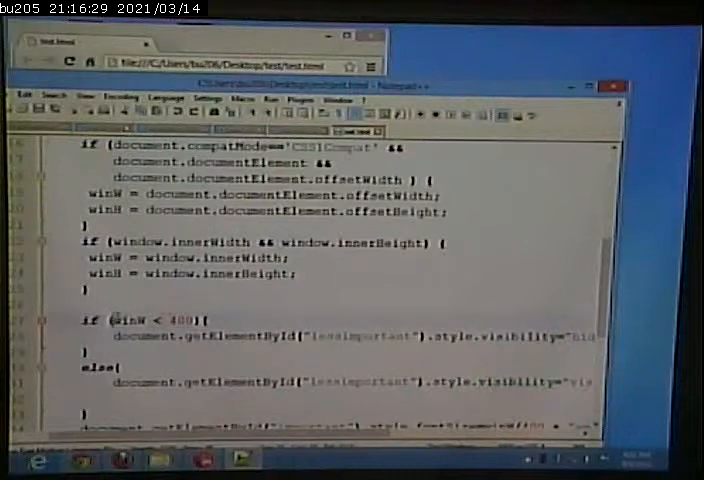
double_click(135, 320)
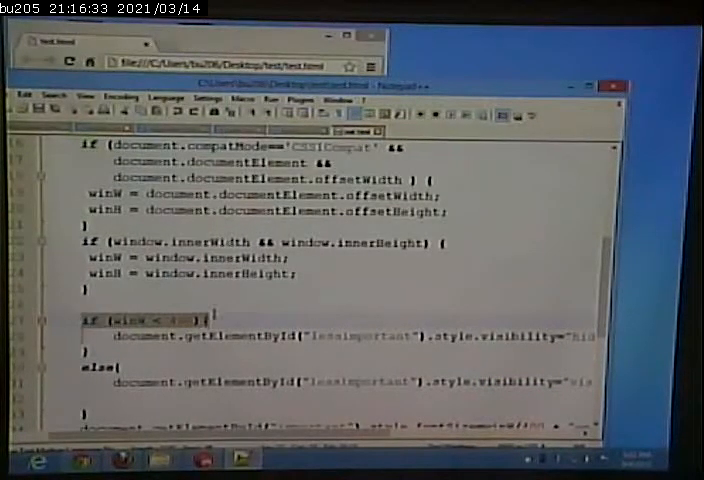
click(150, 319)
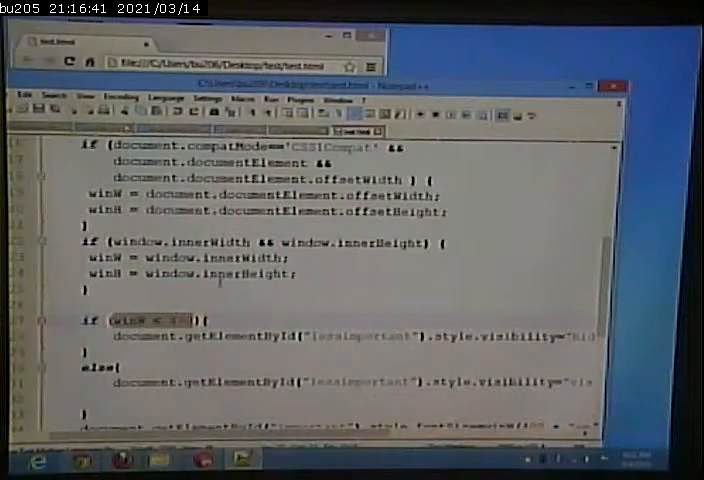
scroll(up, 3)
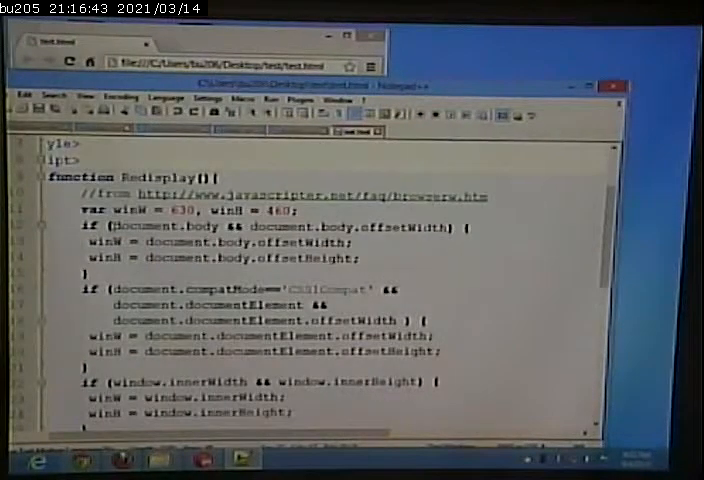
scroll(down, 3)
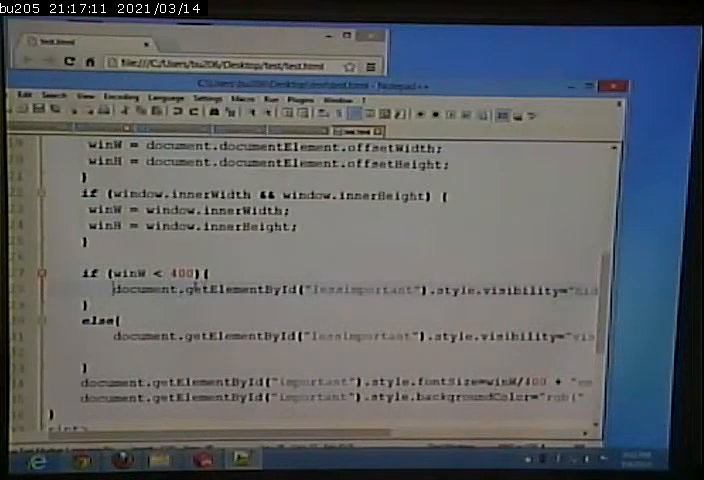
double_click(140, 272)
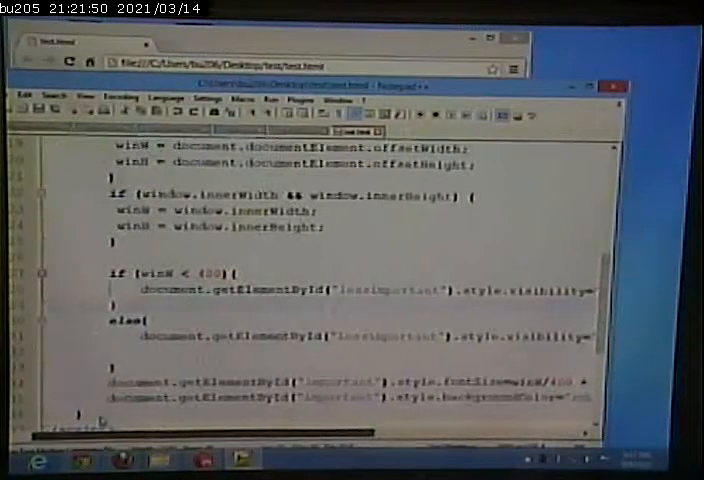
Step: Change the div rule's width in the style block from 40% to 30%
scroll(up, 3)
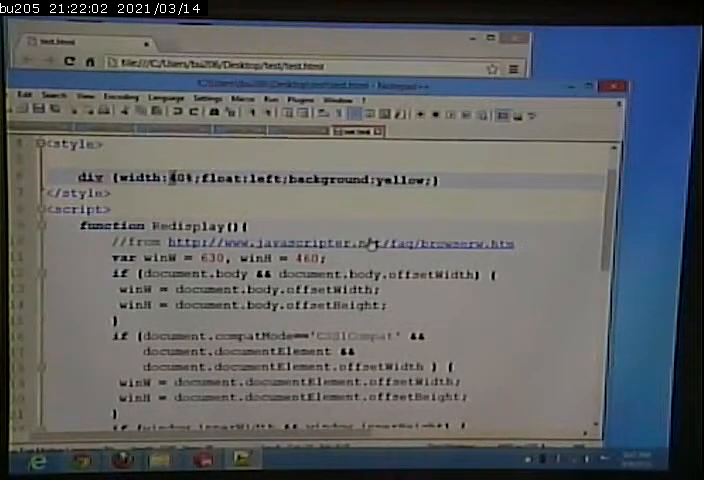
text(30)
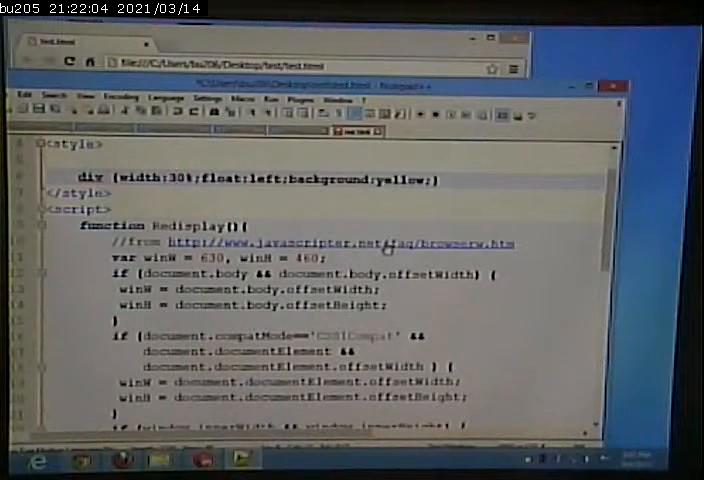
Step: Add a <div id="third"> containing the text third after the lessimportant div
scroll(down, 3)
text(<p)
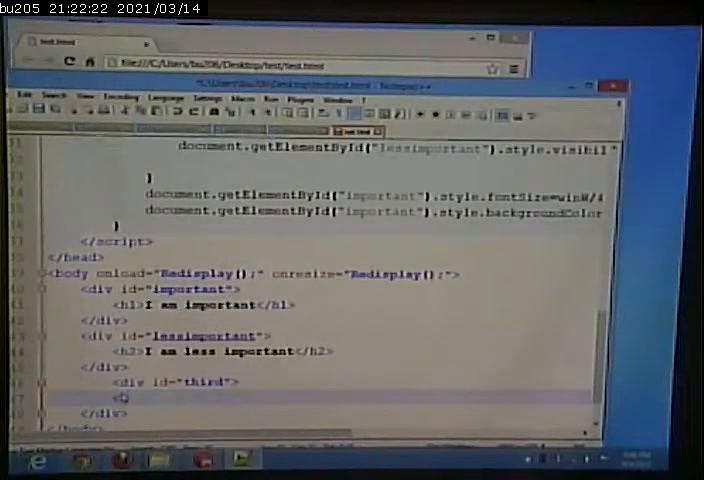
text(third)
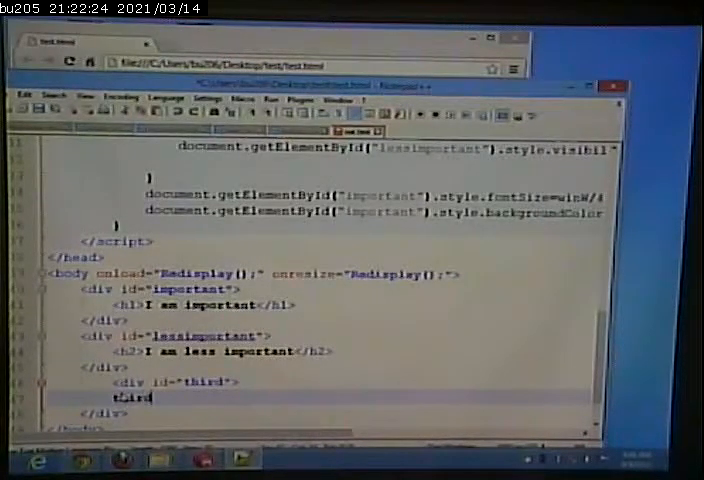
text(div)
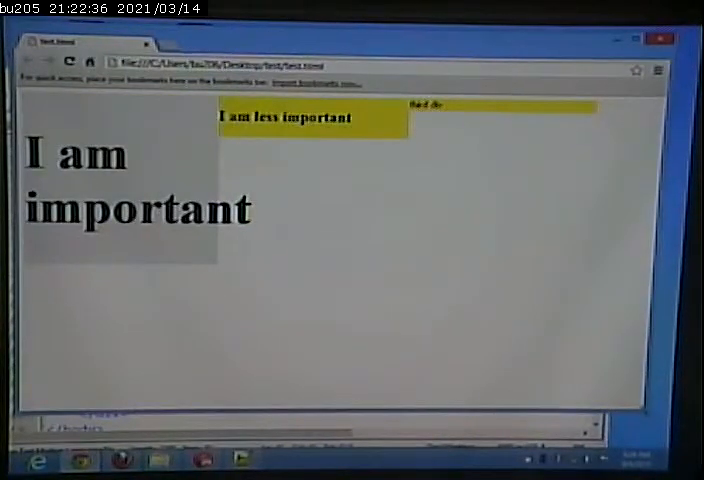
Step: Check the rendered page with its three divs in Chrome, then return to the Notepad++ source
scroll(down, 3)
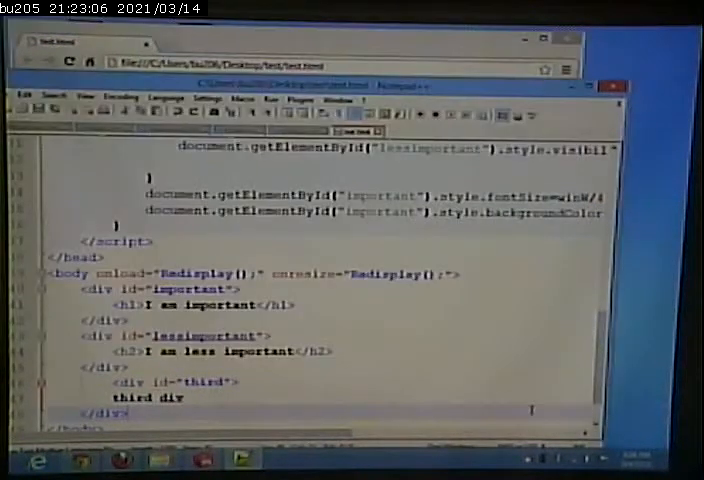
Step: Replace style.visibility with style.display set to "none" in the < 400 branch and the else branch
scroll(up, 3)
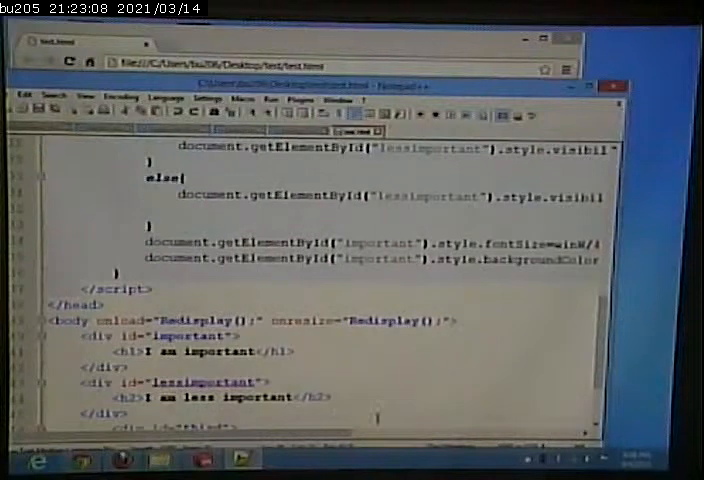
scroll(up, 3)
text(display="none";)
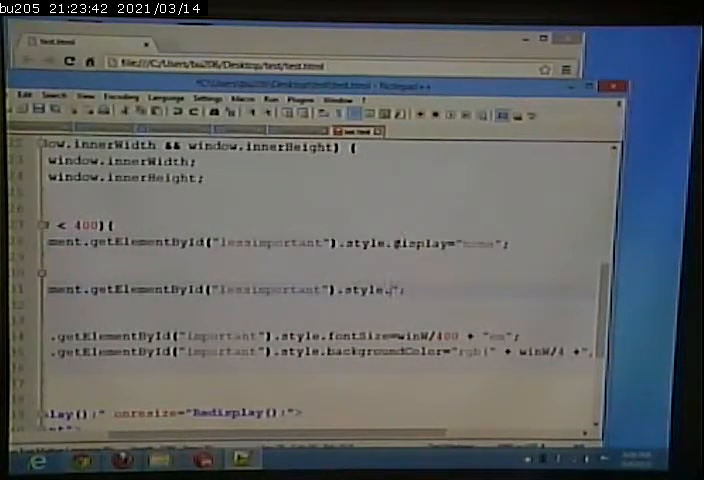
double_click(424, 243)
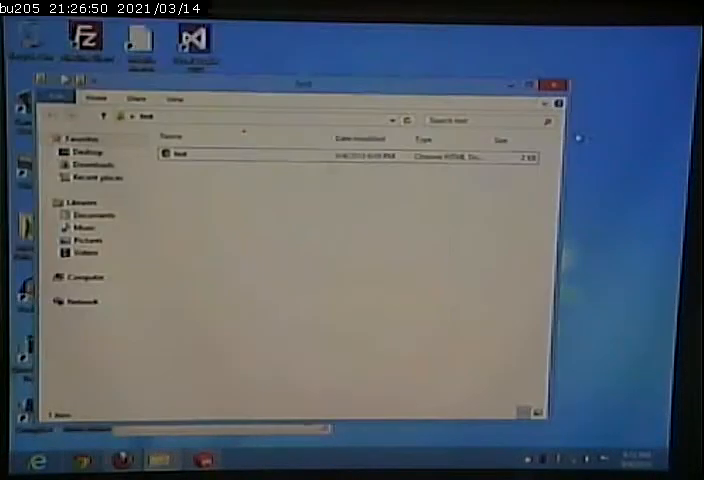
Step: Copy the autumn image from the example > GracefulDegradation folder
right_click(180, 153)
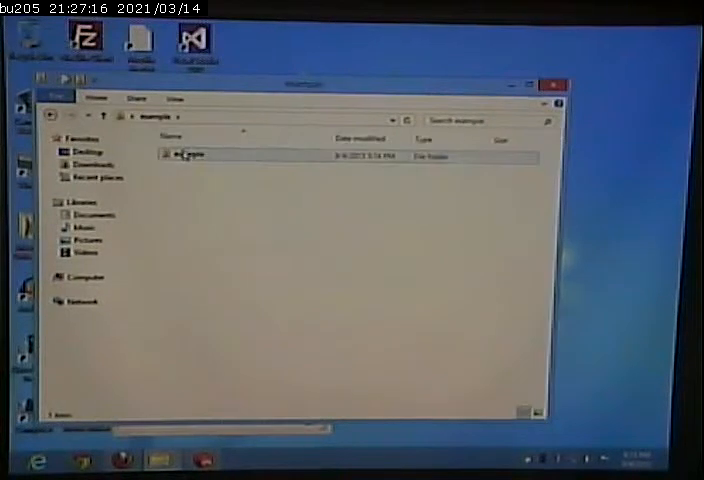
double_click(185, 155)
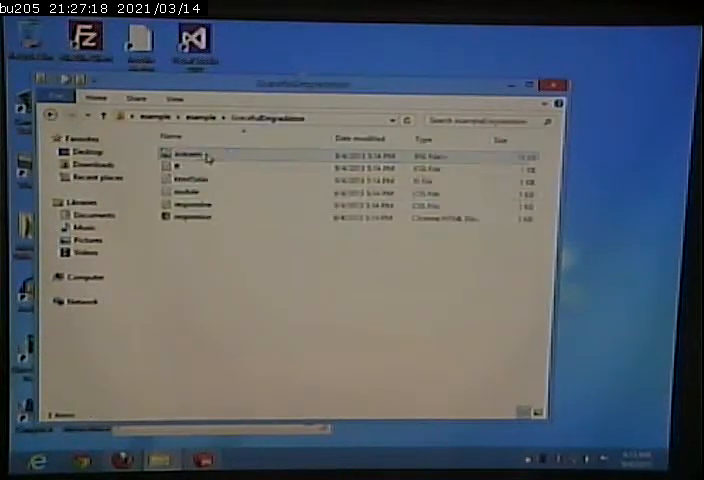
right_click(185, 156)
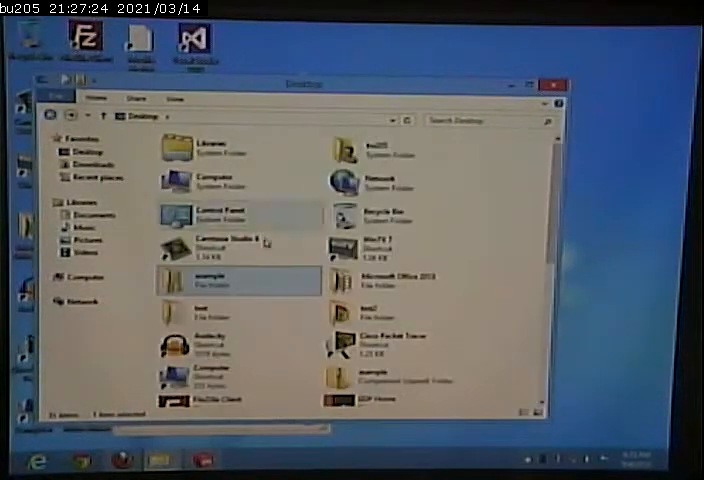
scroll(down, 3)
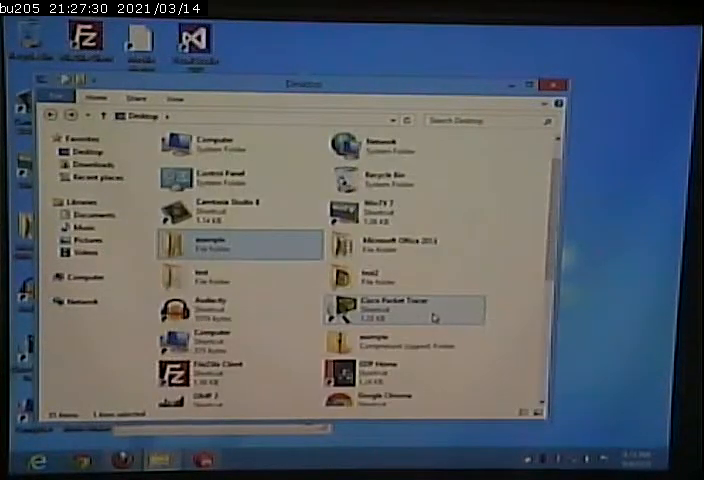
Step: Paste autumn into the test2 folder and open its test page with Edit with Notepad++
double_click(378, 283)
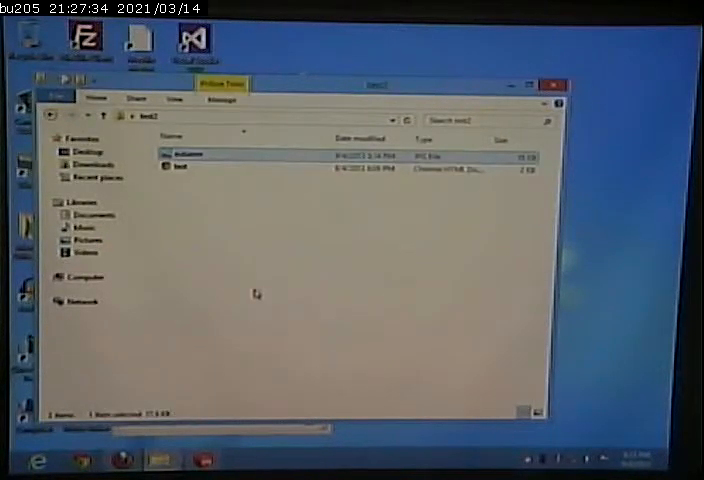
right_click(180, 166)
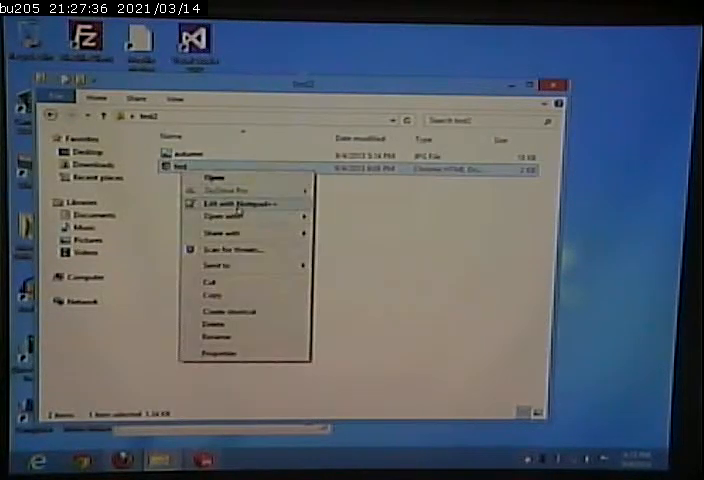
click(219, 203)
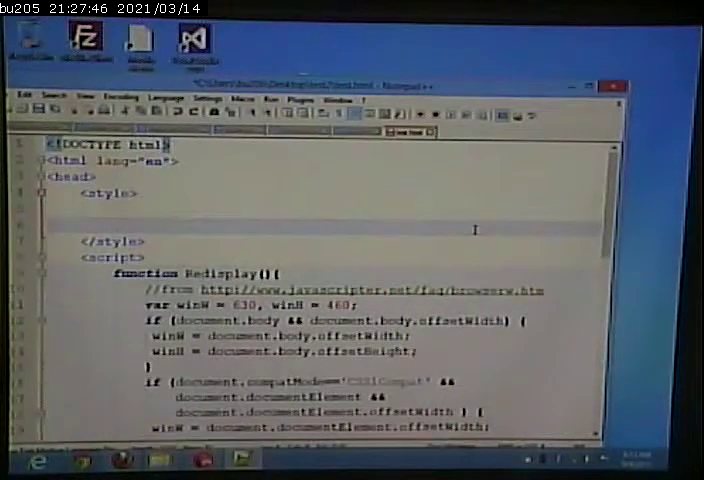
Step: Reduce Redisplay to an empty winW > 400 check and delete the lessimportant and third divs
scroll(down, 3)
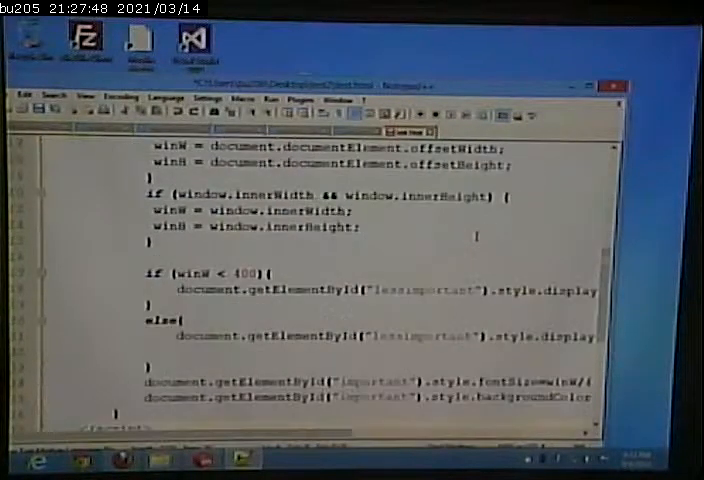
scroll(down, 3)
text(>)
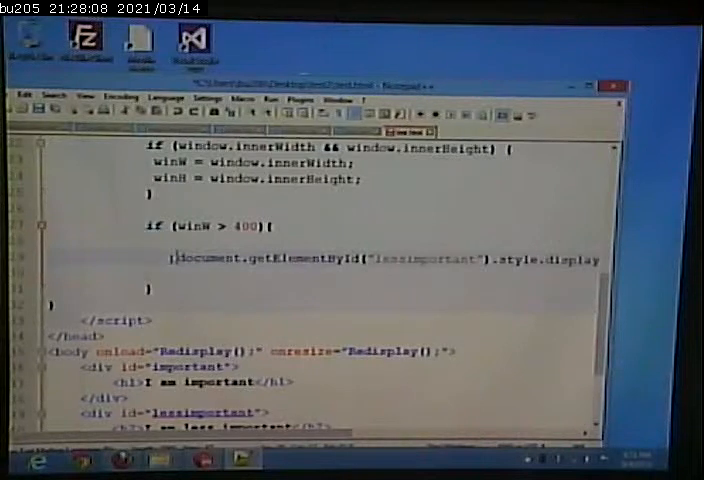
scroll(down, 3)
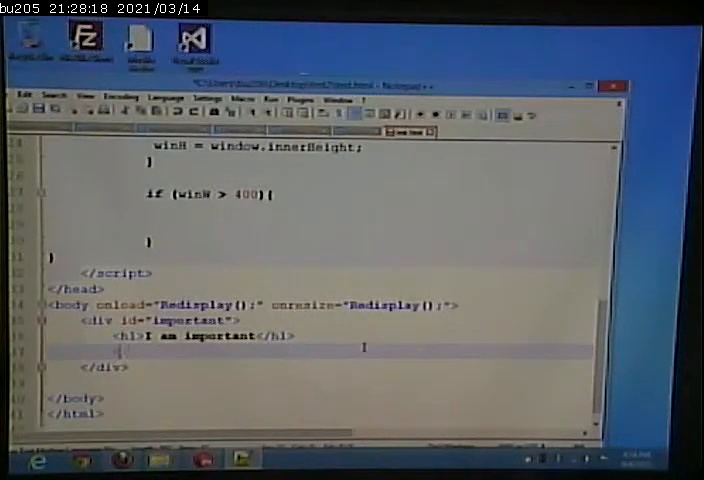
Step: Write <img src="autumn.jpg" alt="picture of autumn" /> inside the important div
text(img)
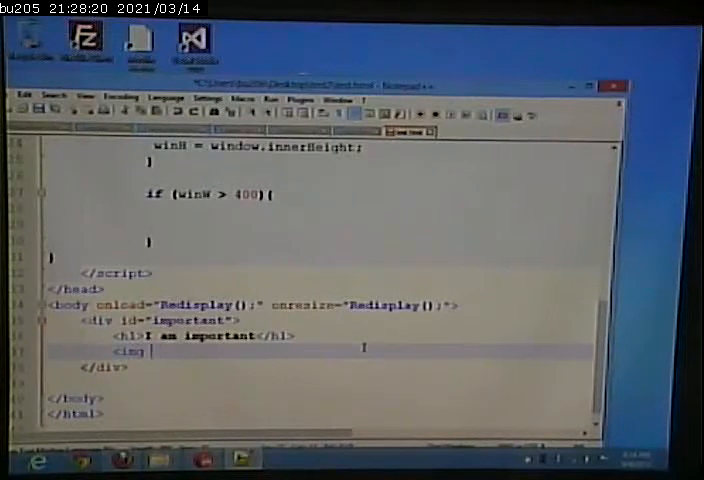
text(src=")
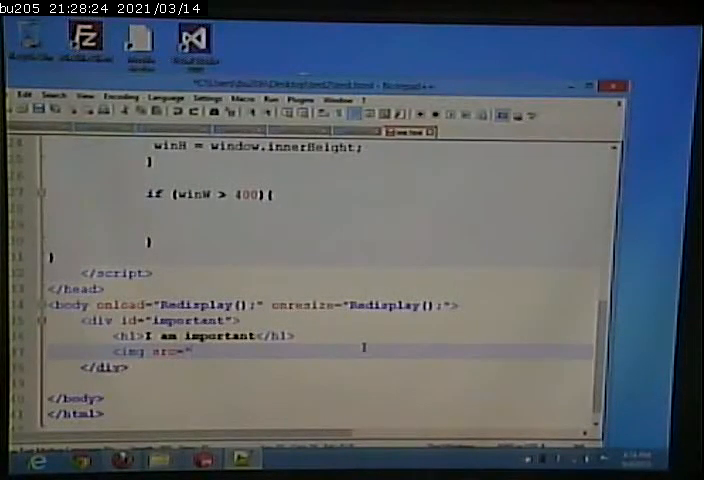
text(auto)
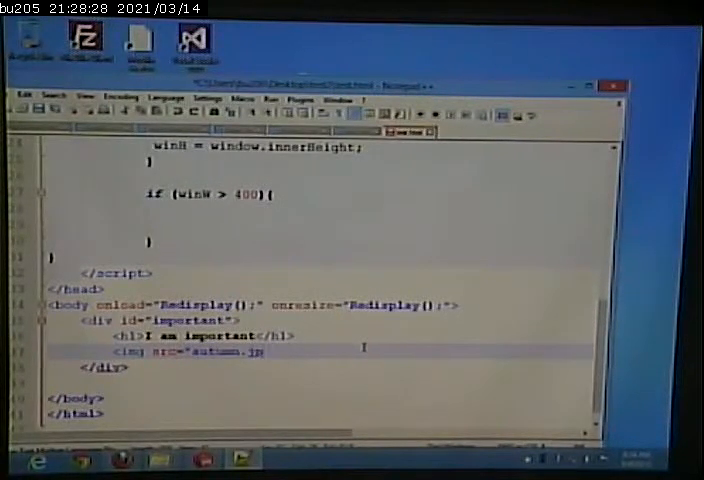
text(g")
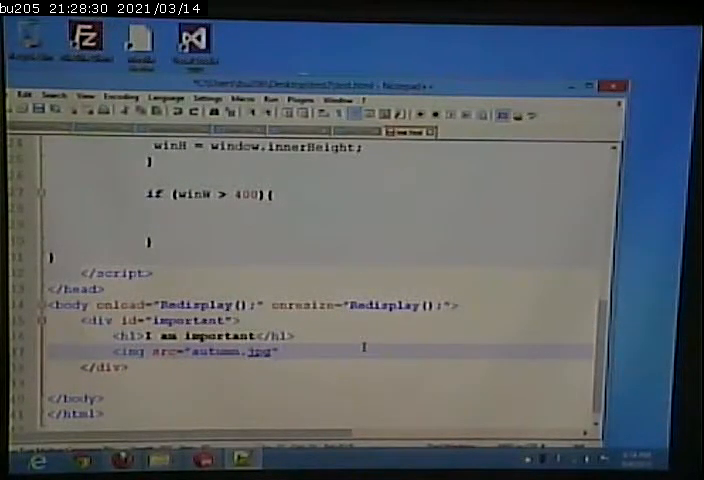
text(alt=)
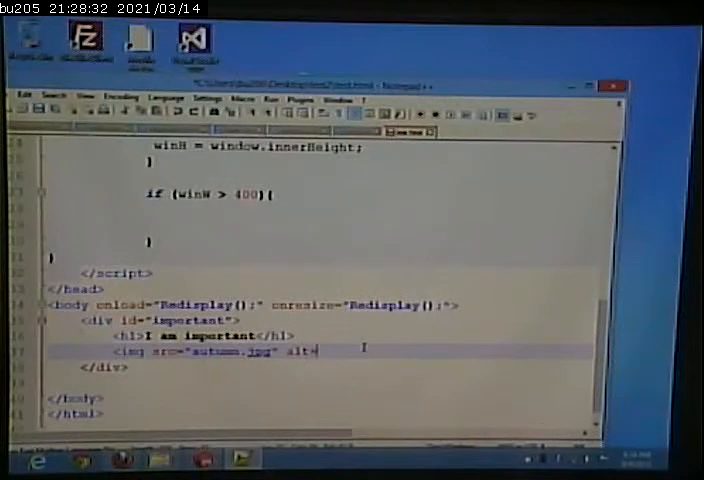
text("pic)
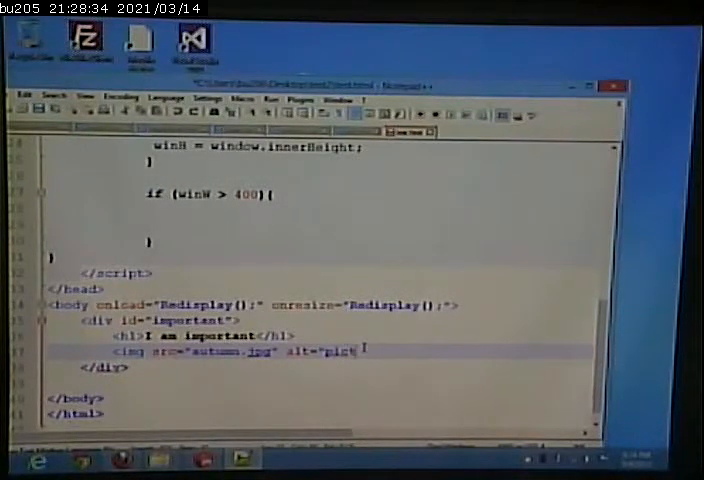
text(ture of au)
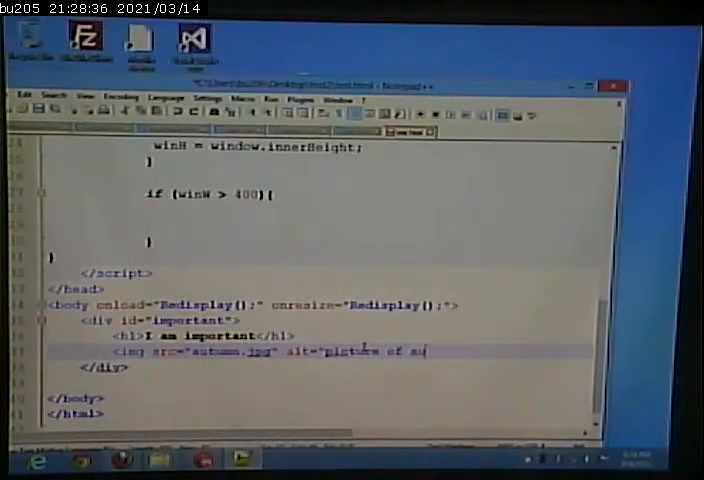
text(autumn)
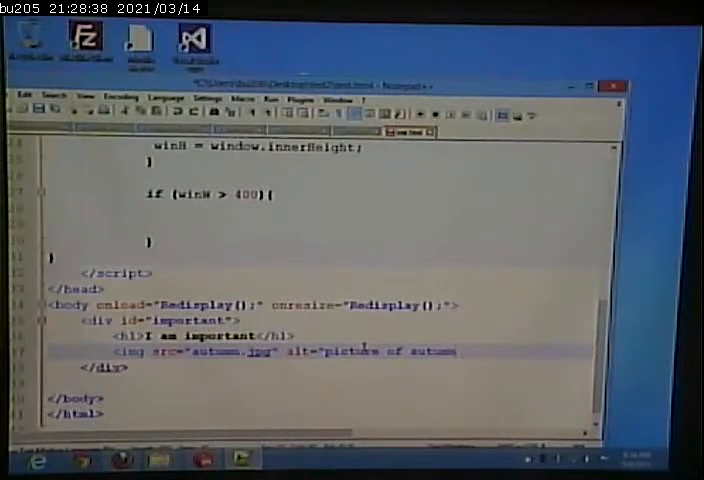
text(/>)
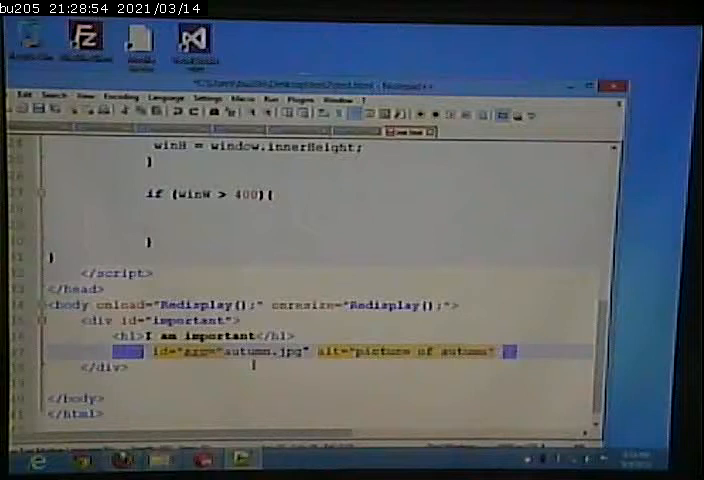
Step: Add an id="fallpicture" attribute to the autumn img tag before src
text(fallpicture)
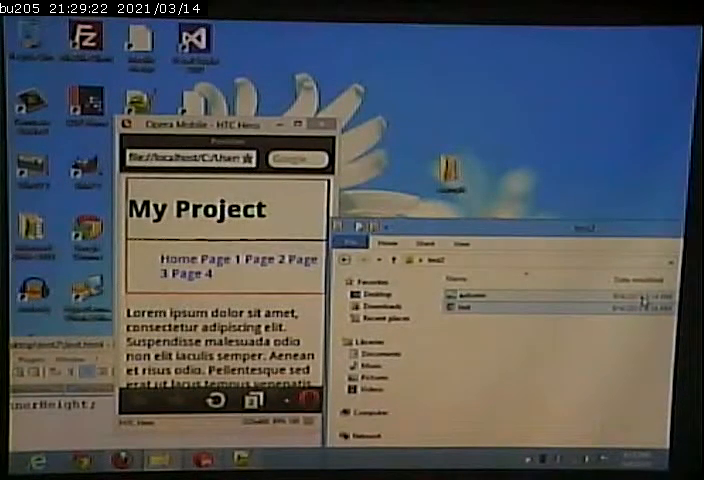
Step: Bring the example files folder forward in File Explorer beside the Opera Mobile emulator
click(470, 308)
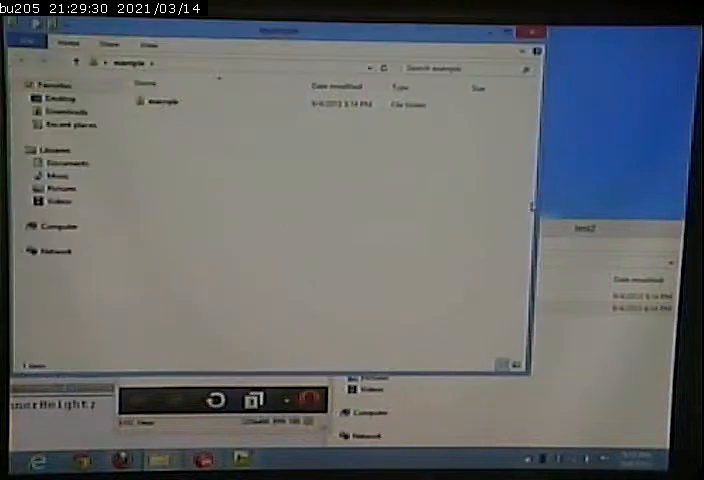
Step: Go into example > GracefulDegradation and load responsive.html into Notepad++
double_click(163, 101)
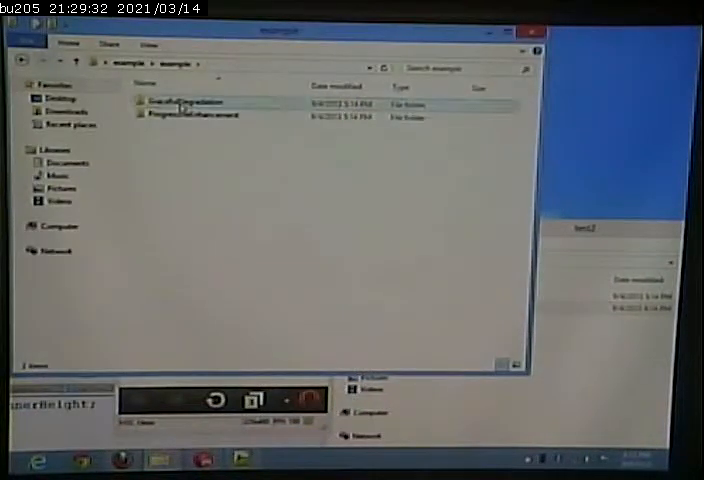
double_click(185, 102)
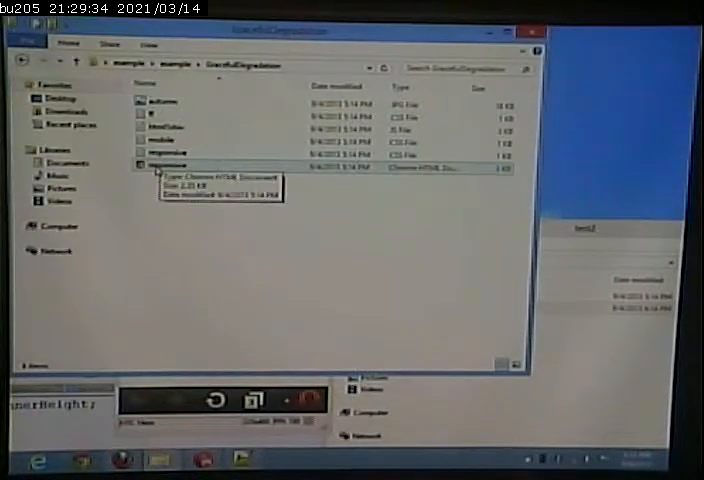
double_click(165, 163)
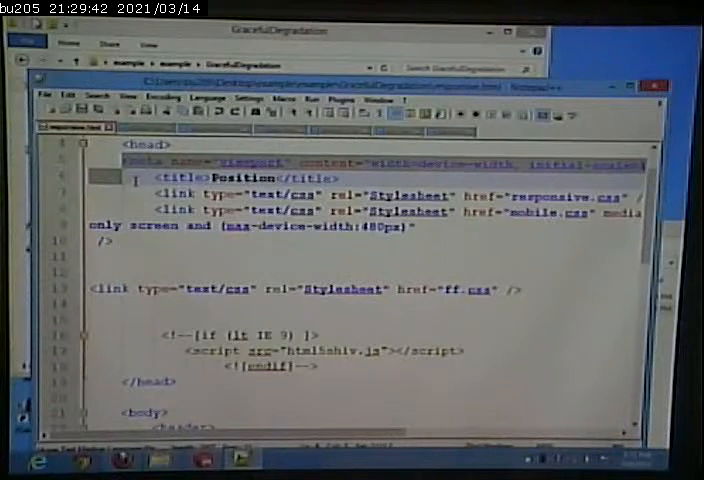
Step: Review responsive.html's viewport meta line, then return to test2's source at the Redisplay width checks
scroll(down, 3)
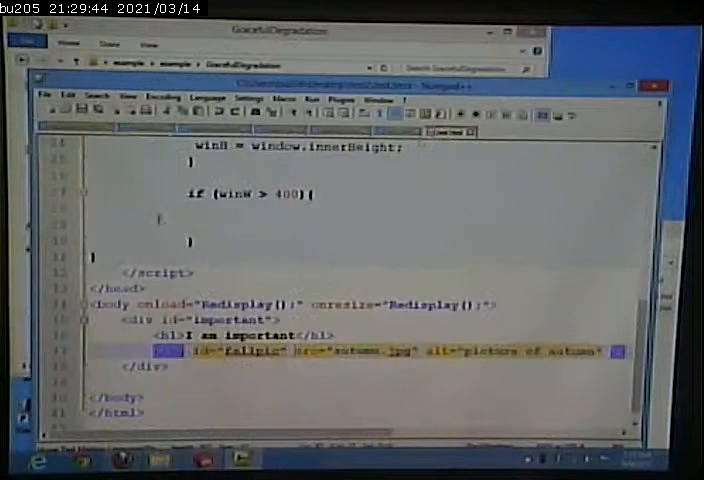
scroll(up, 3)
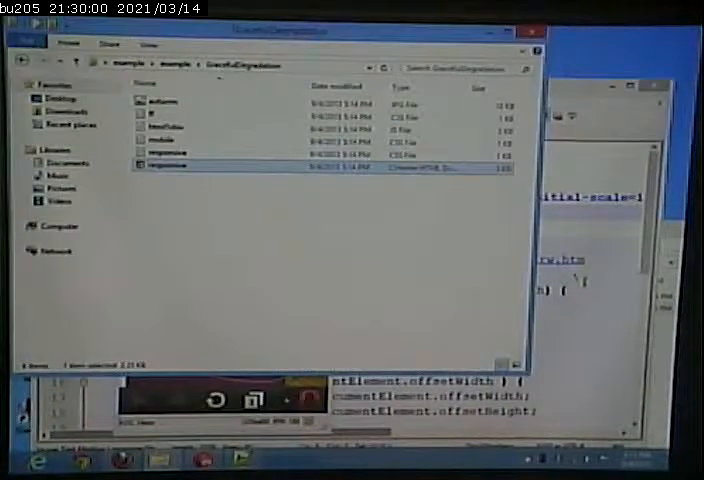
double_click(168, 165)
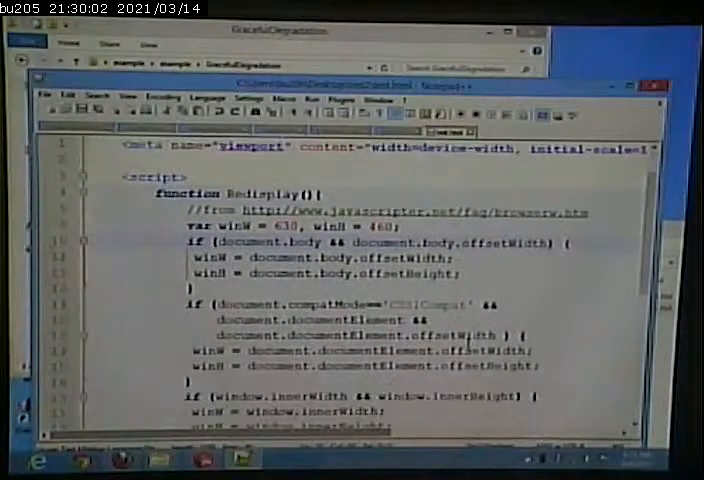
scroll(down, 3)
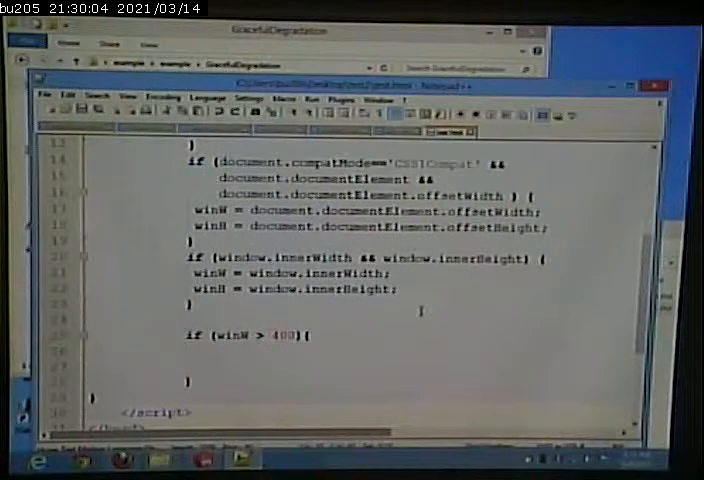